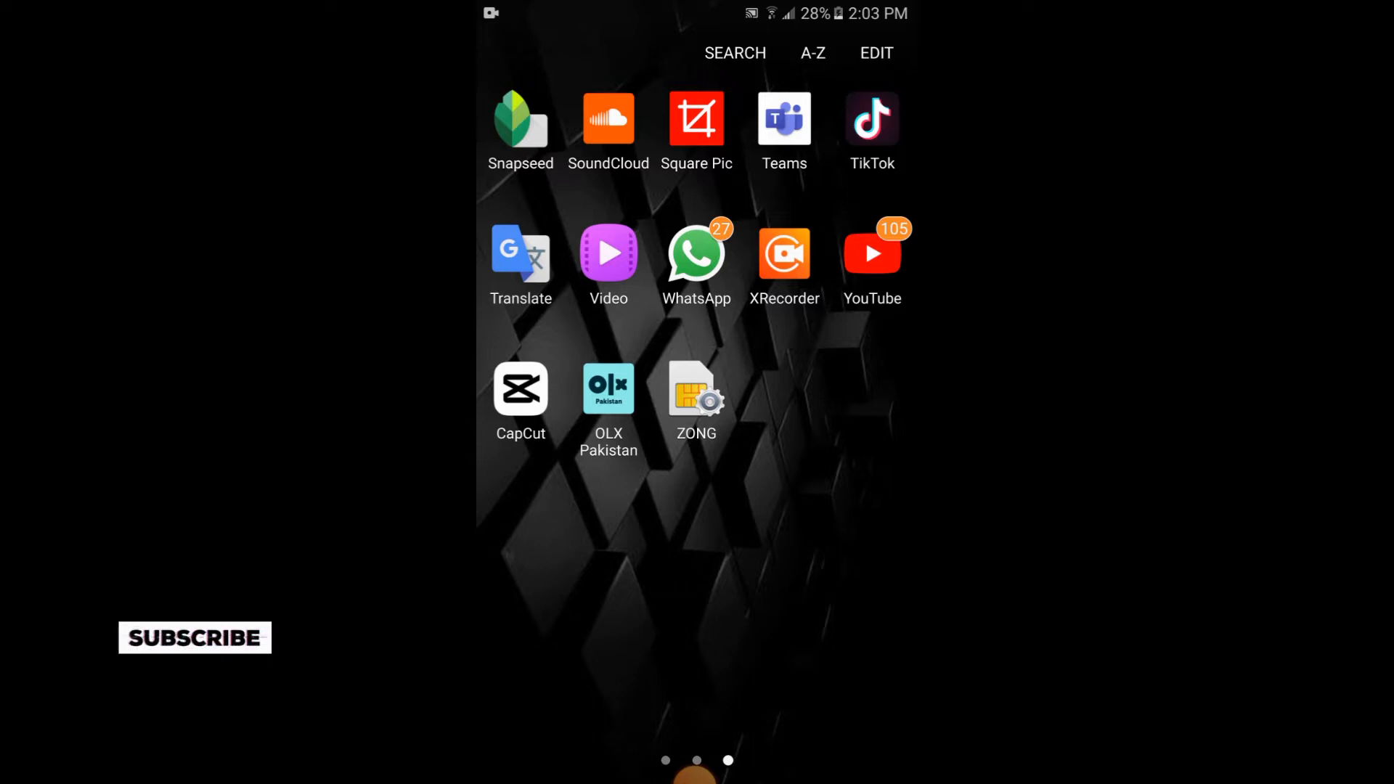
- Launch TikTok from the home screen to reach the For You feed
click(869, 118)
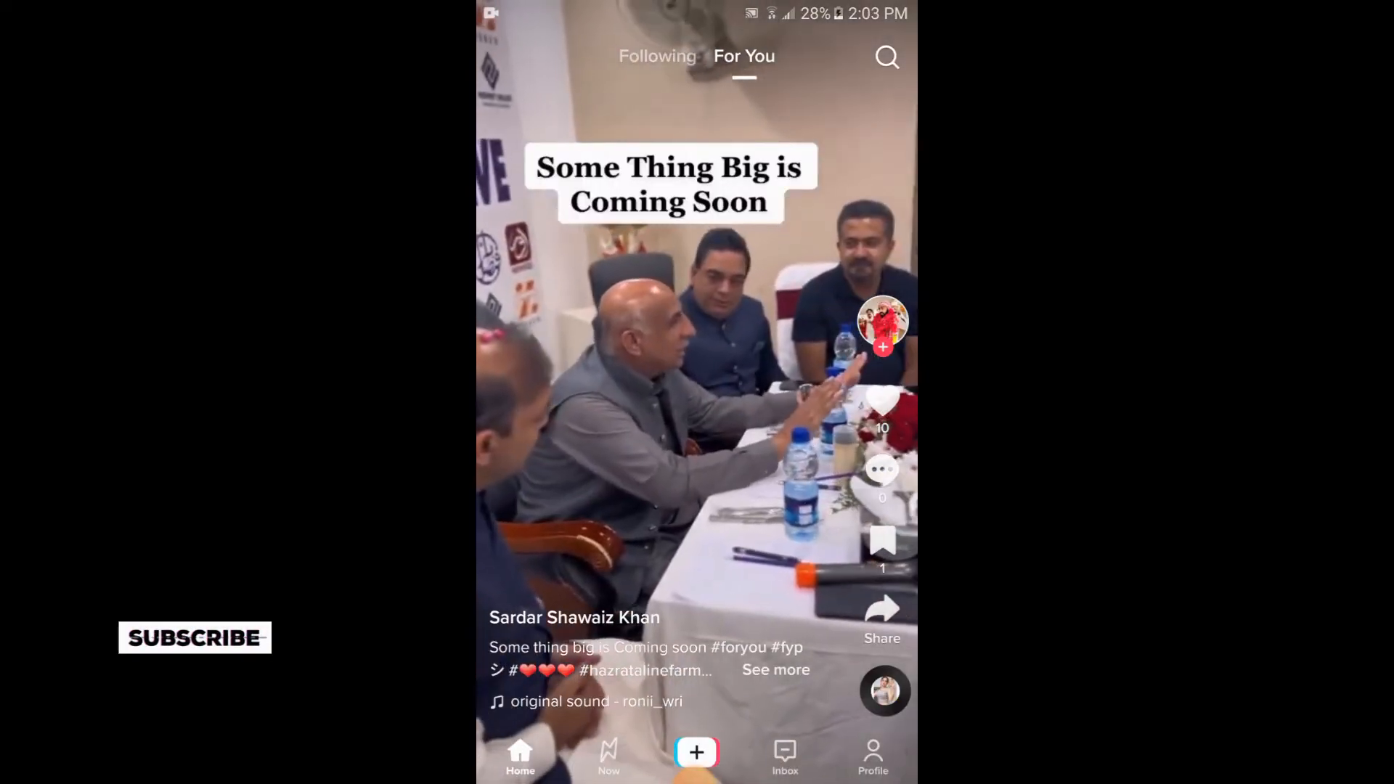
- Go to your own profile and reach the Settings and privacy page via the top-right menu
click(695, 391)
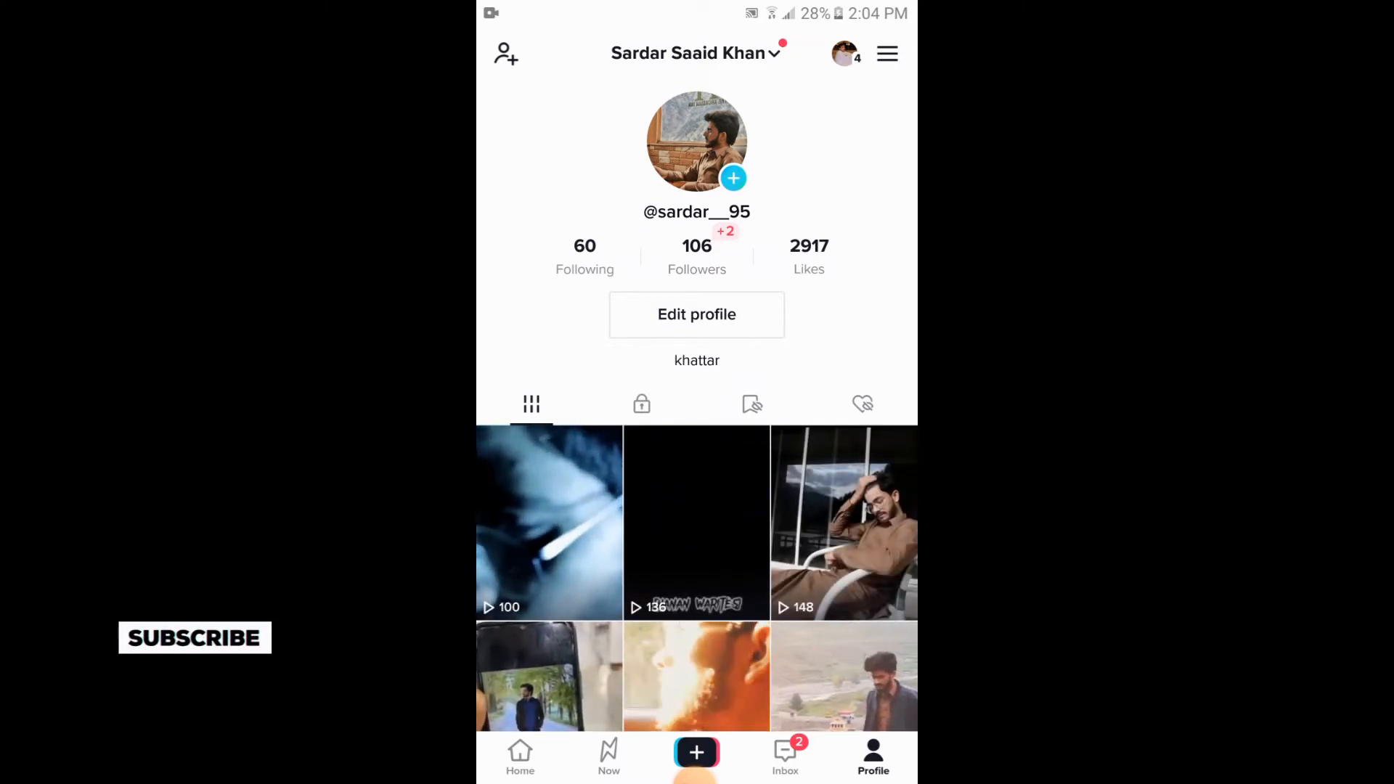
click(886, 53)
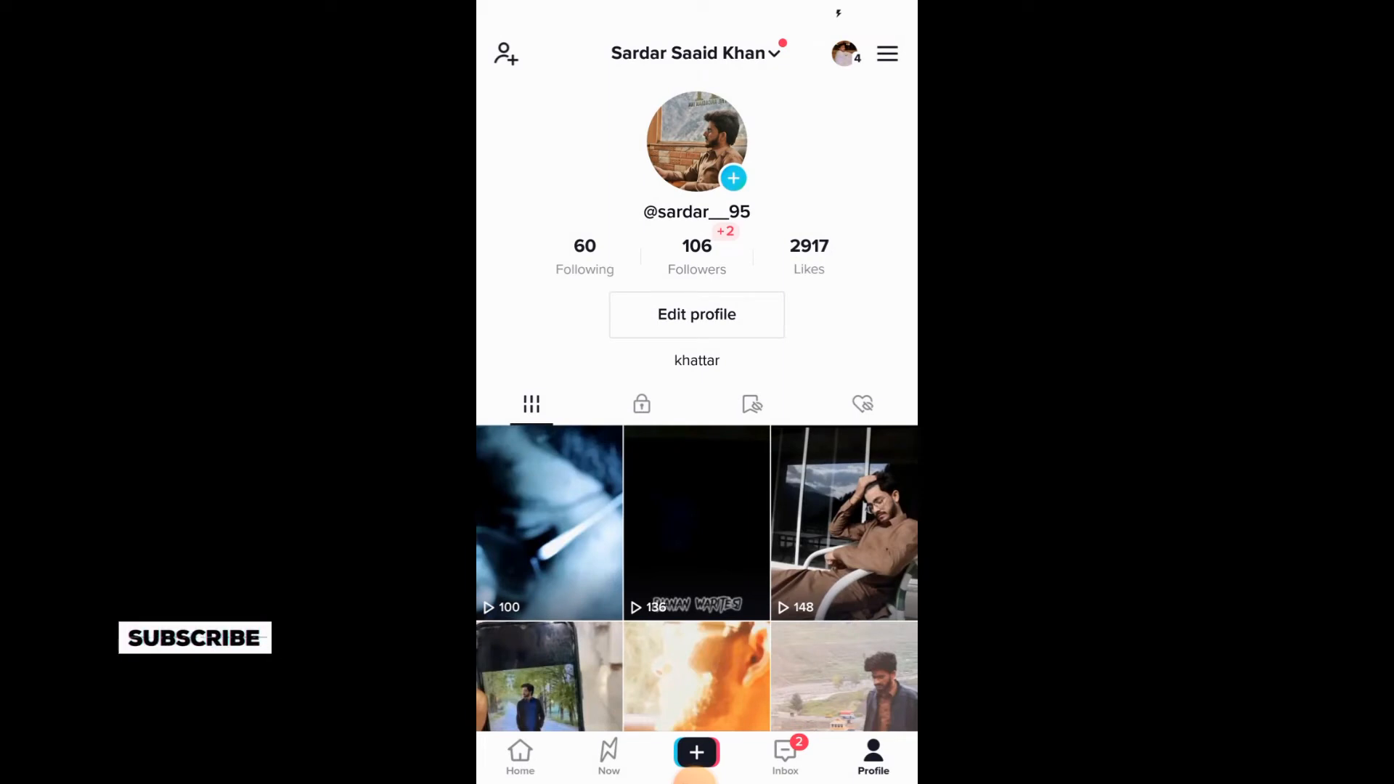
click(886, 54)
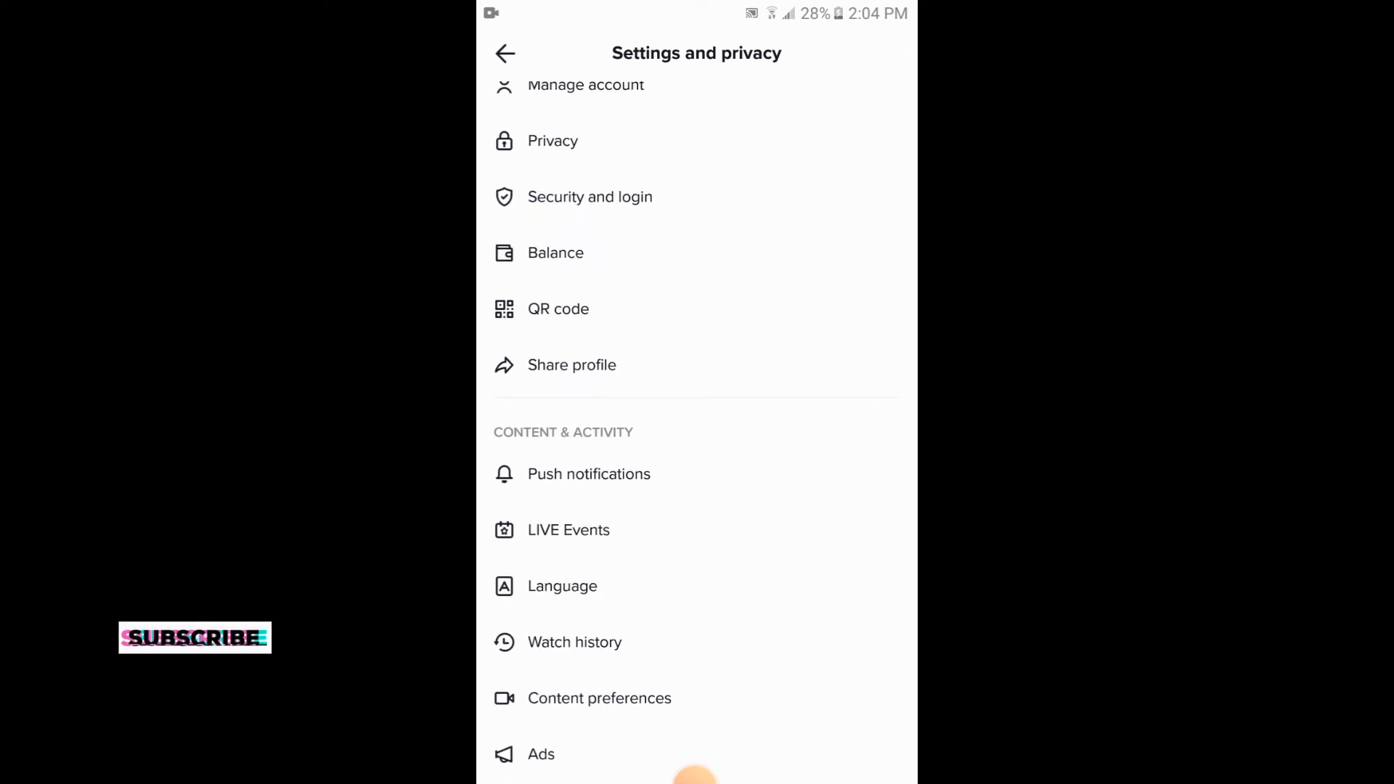
- Scroll the settings list and enter the Privacy section
scroll(down, 3)
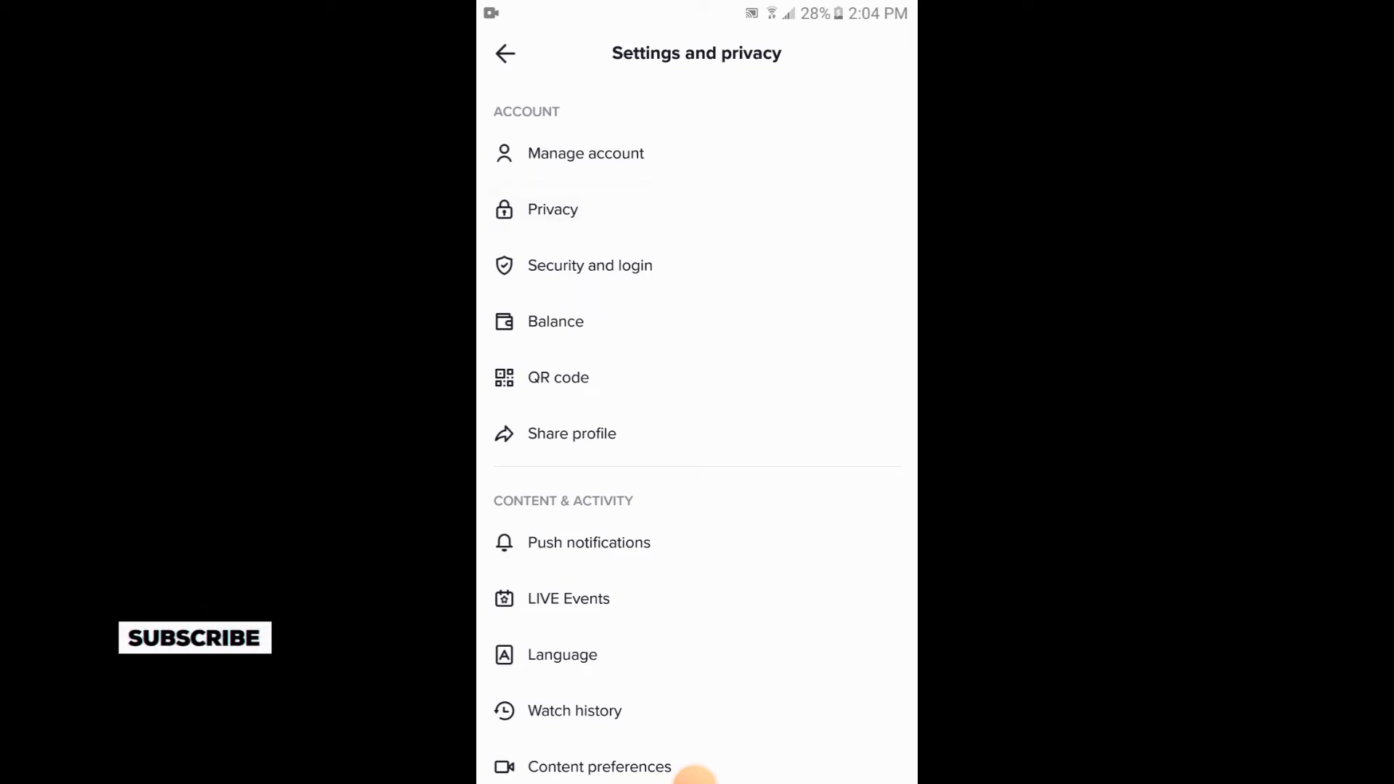
click(552, 209)
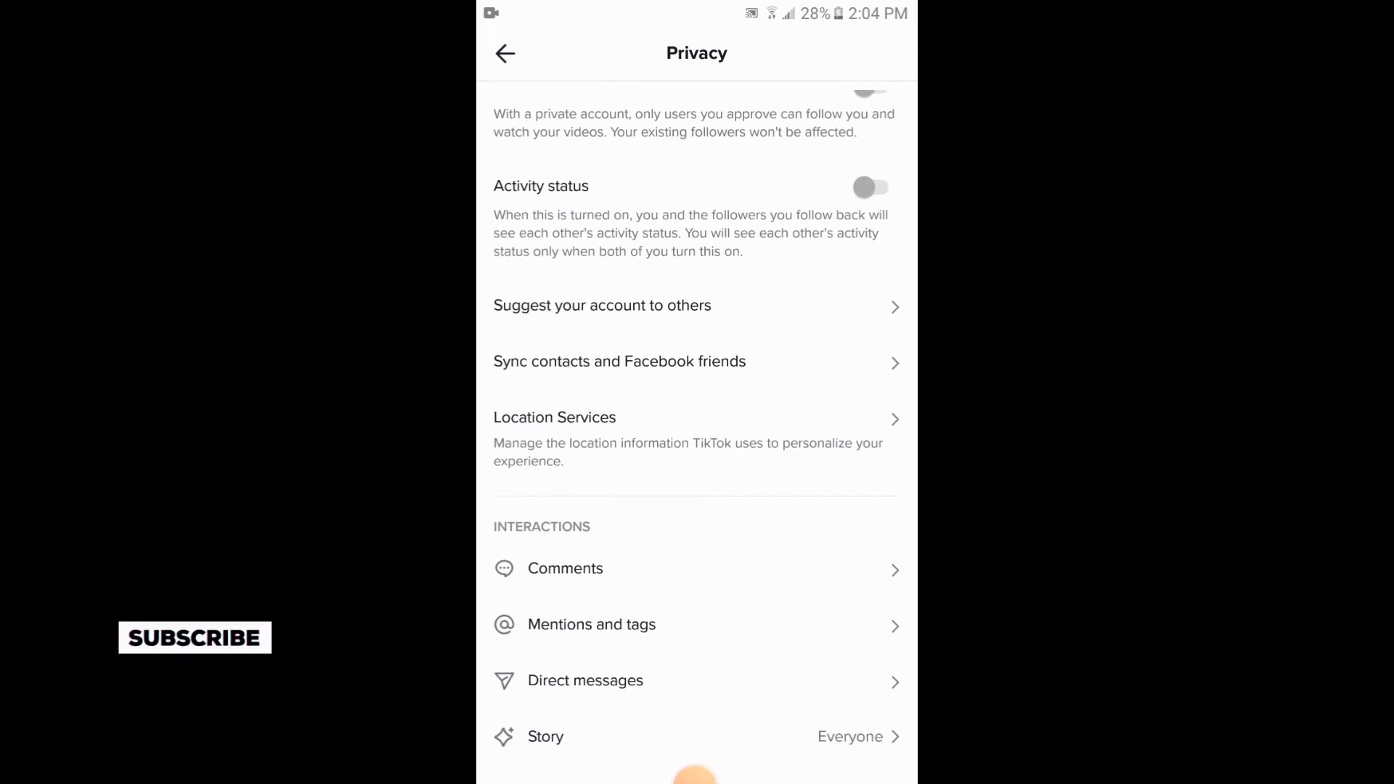
- Scroll down the Privacy page until the Following list option is in view
scroll(down, 3)
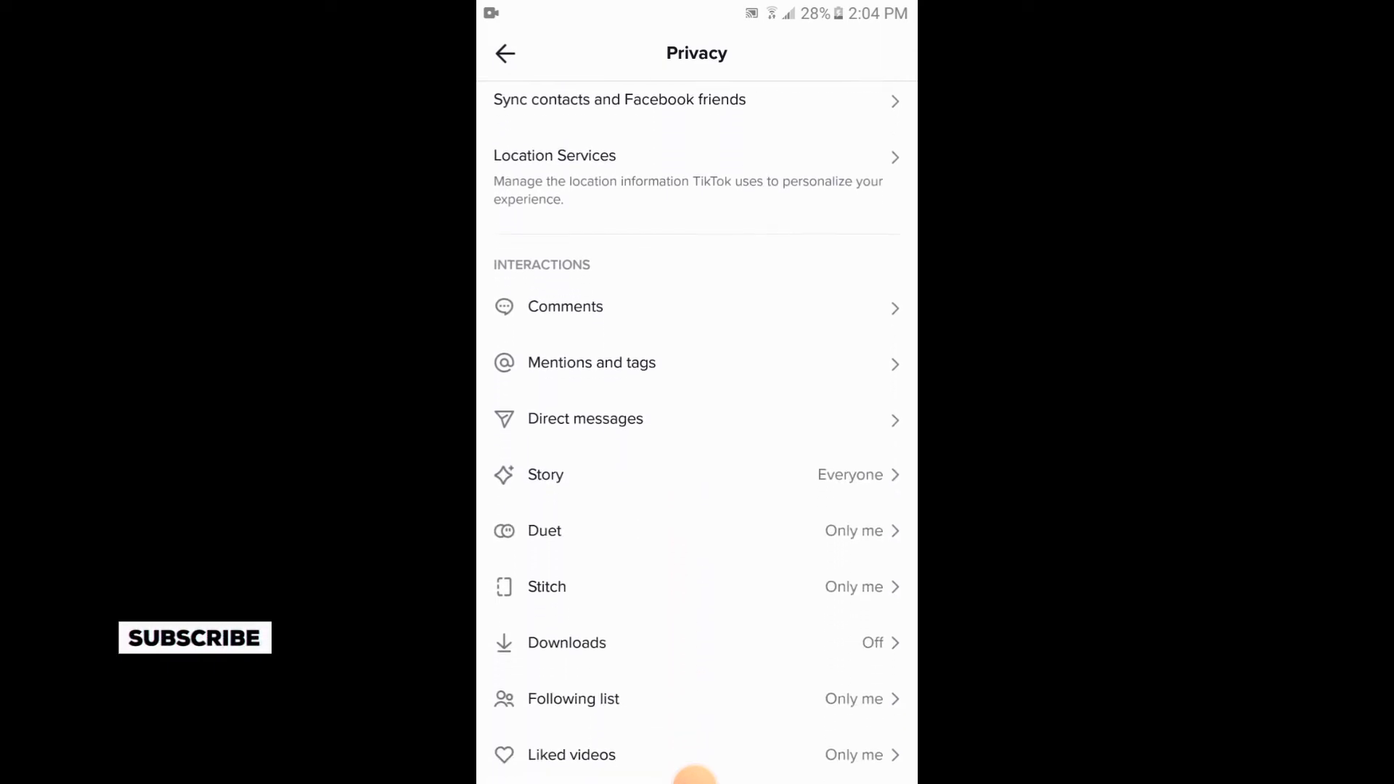
scroll(down, 3)
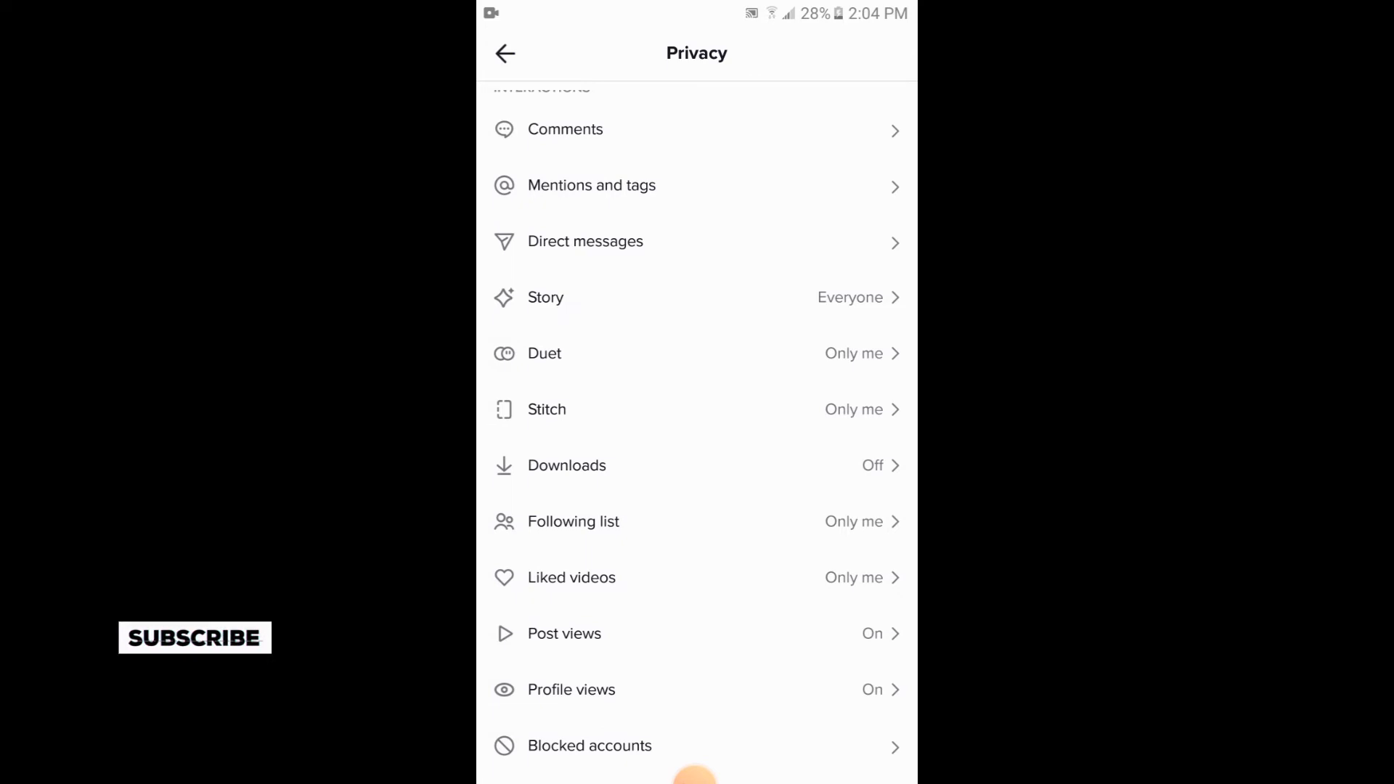
- Confirm Following list visibility is 'Only me' and return to the Privacy page
click(574, 522)
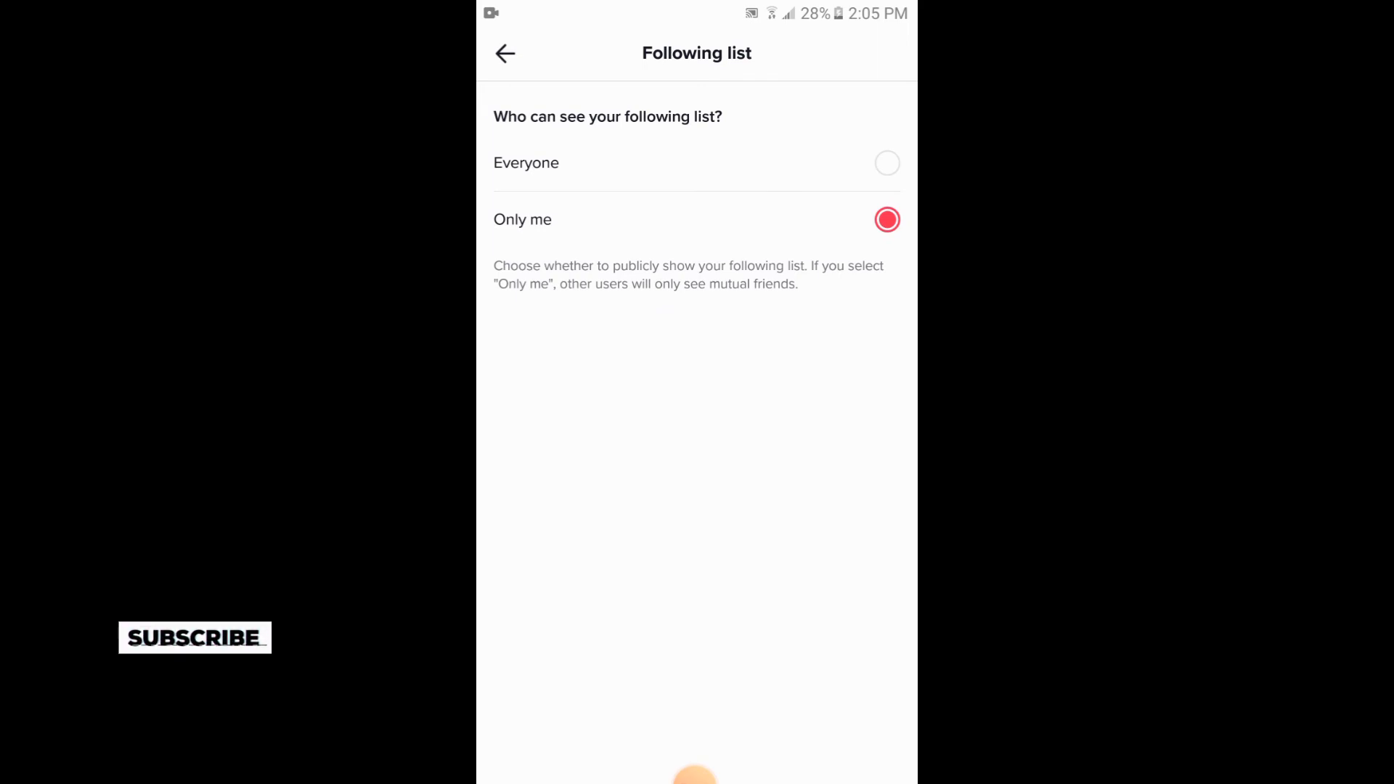
click(505, 53)
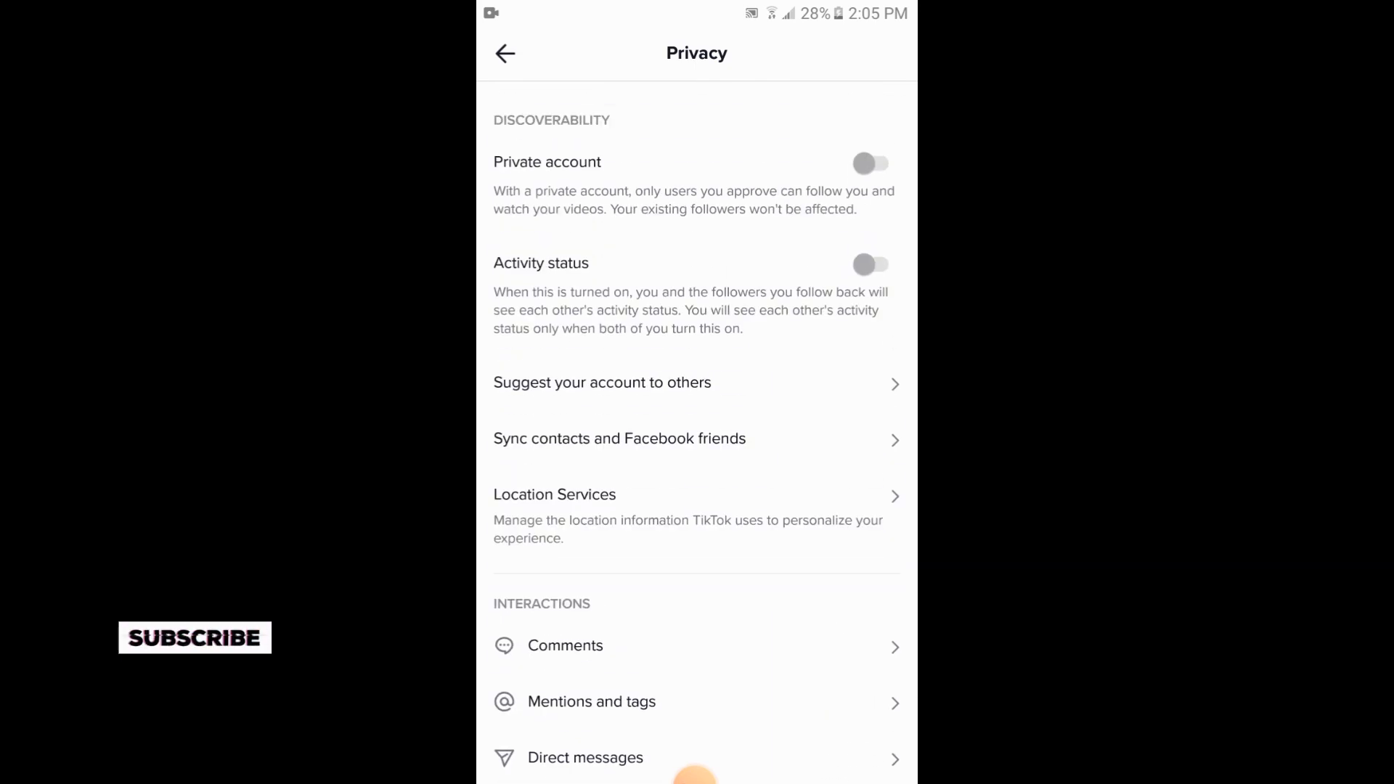
- Go back from Privacy to the Settings and privacy page
click(505, 53)
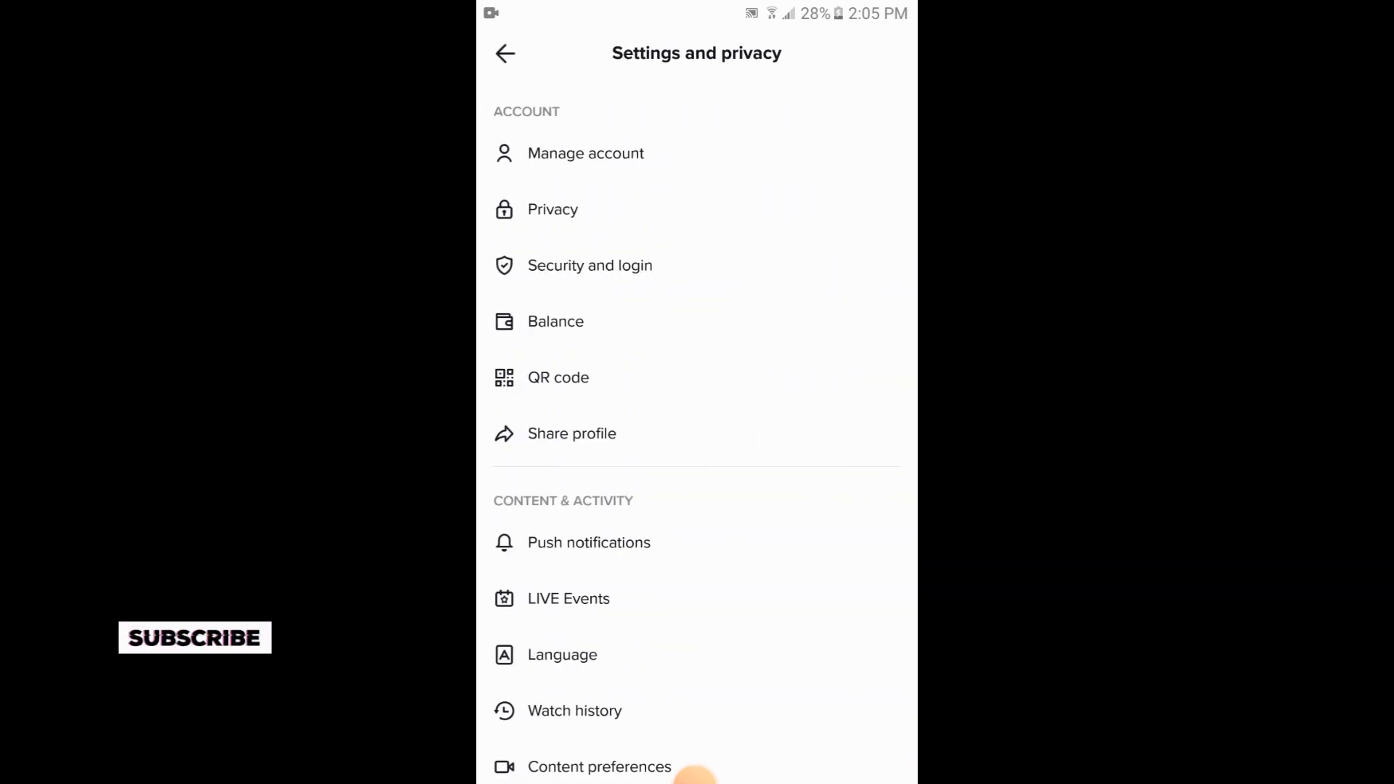